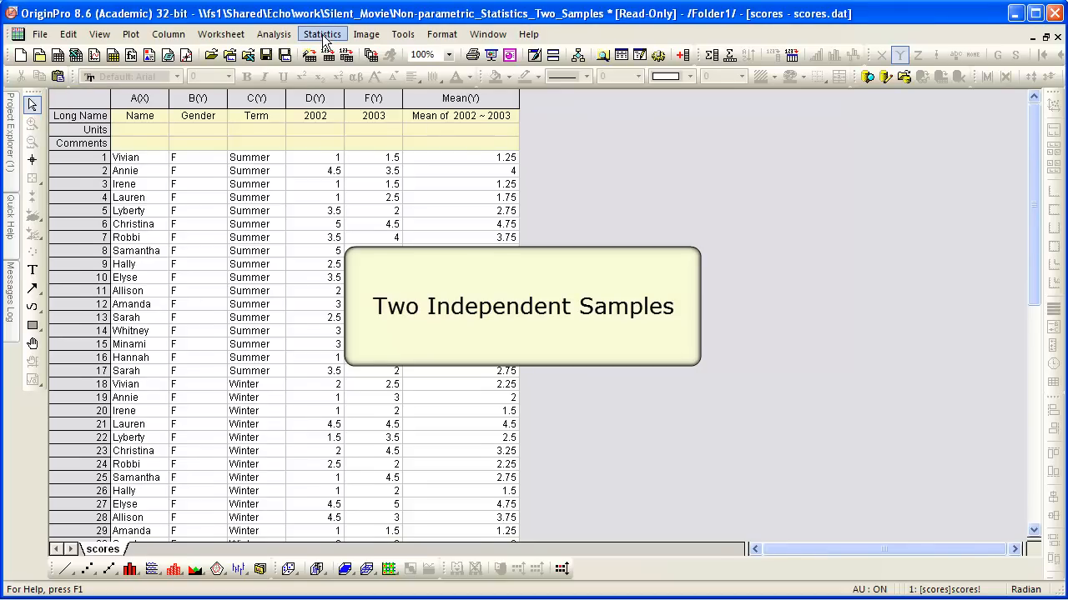
Step: Reach the Mann-Whitney Test dialog from Statistics > Nonparametric Tests
{"action": "left_click", "coordinate": [322, 33]}
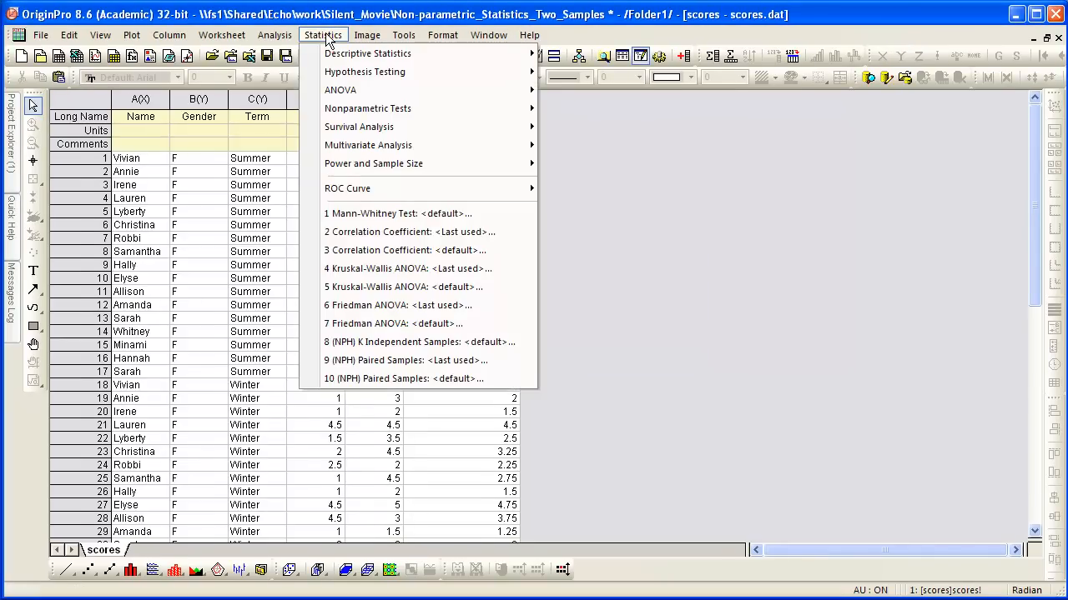
{"action": "mouse_move", "coordinate": [367, 108]}
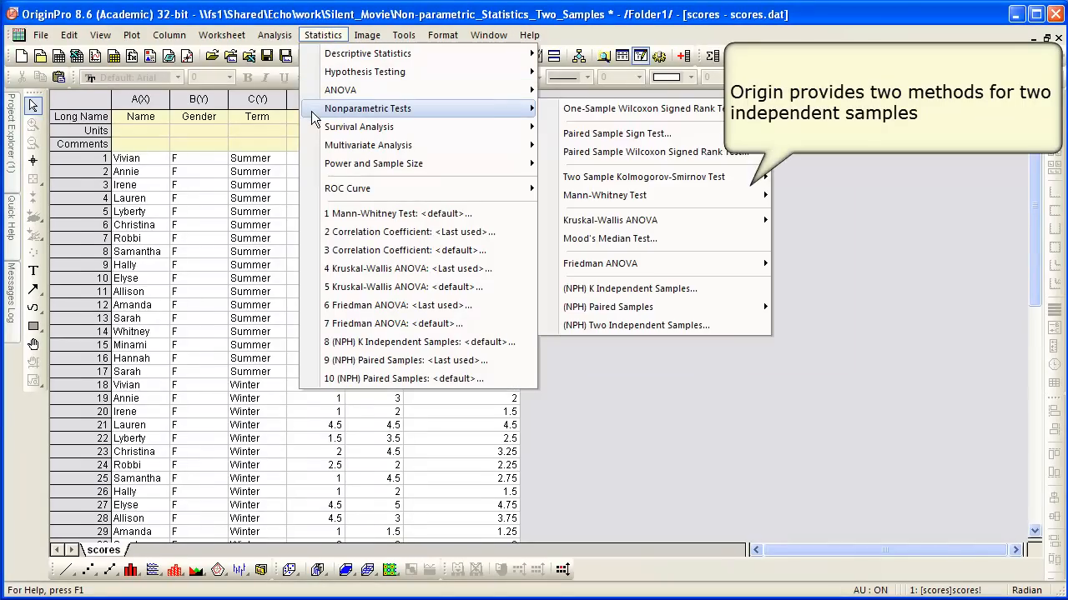
{"action": "mouse_move", "coordinate": [642, 177]}
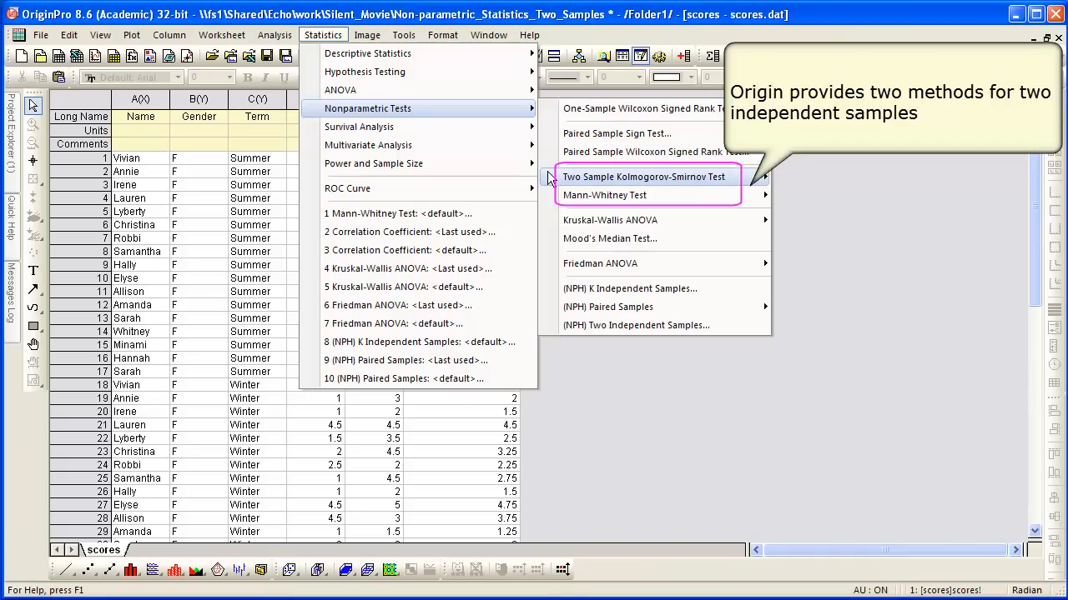
{"action": "mouse_move", "coordinate": [604, 193]}
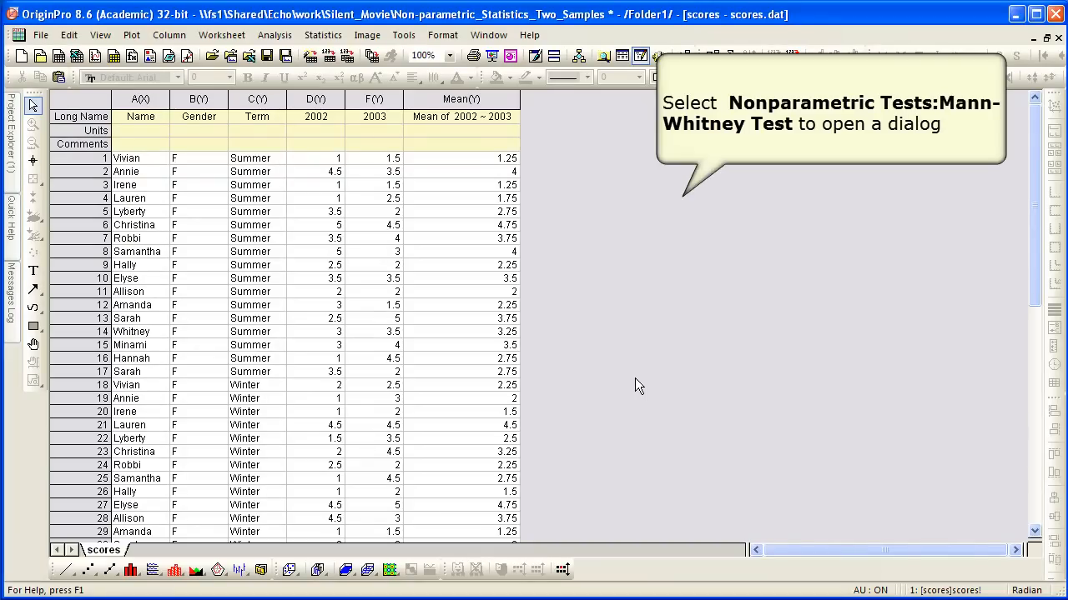
{"action": "left_click", "coordinate": [324, 34]}
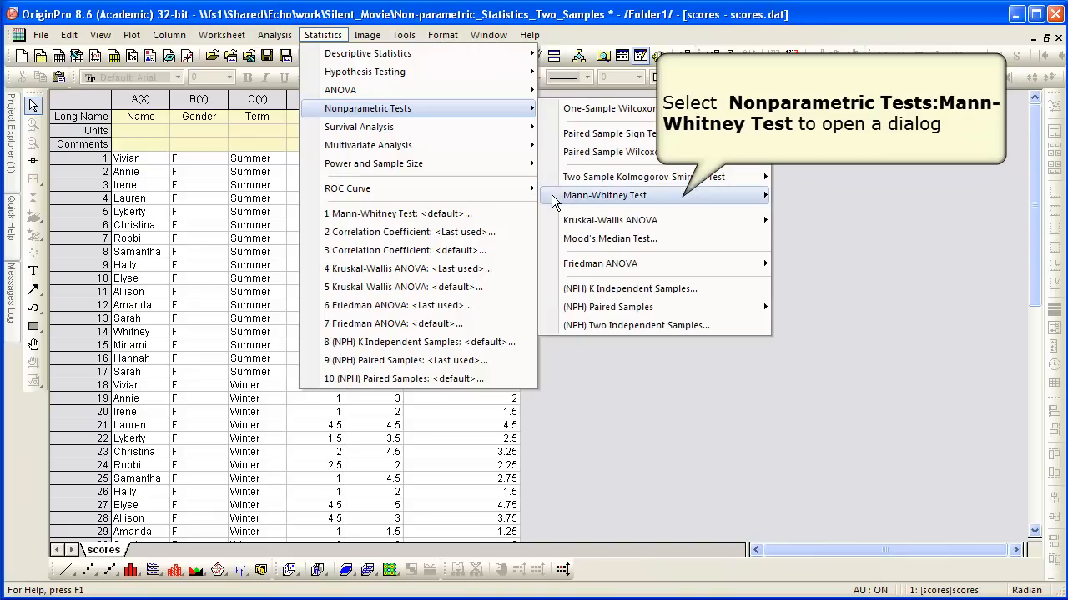
{"action": "mouse_move", "coordinate": [604, 193]}
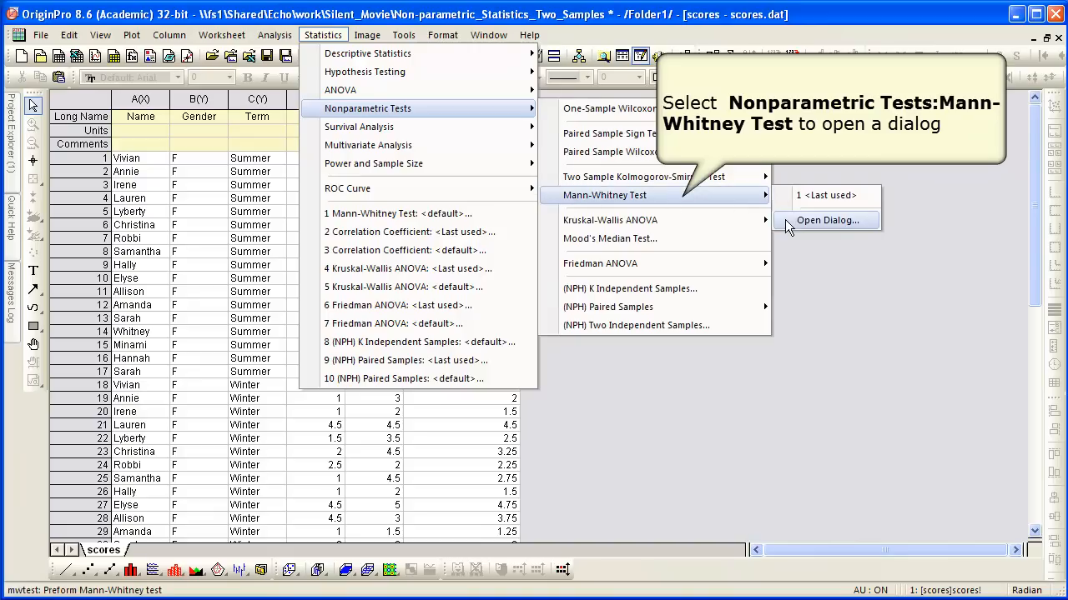
{"action": "left_click", "coordinate": [825, 220]}
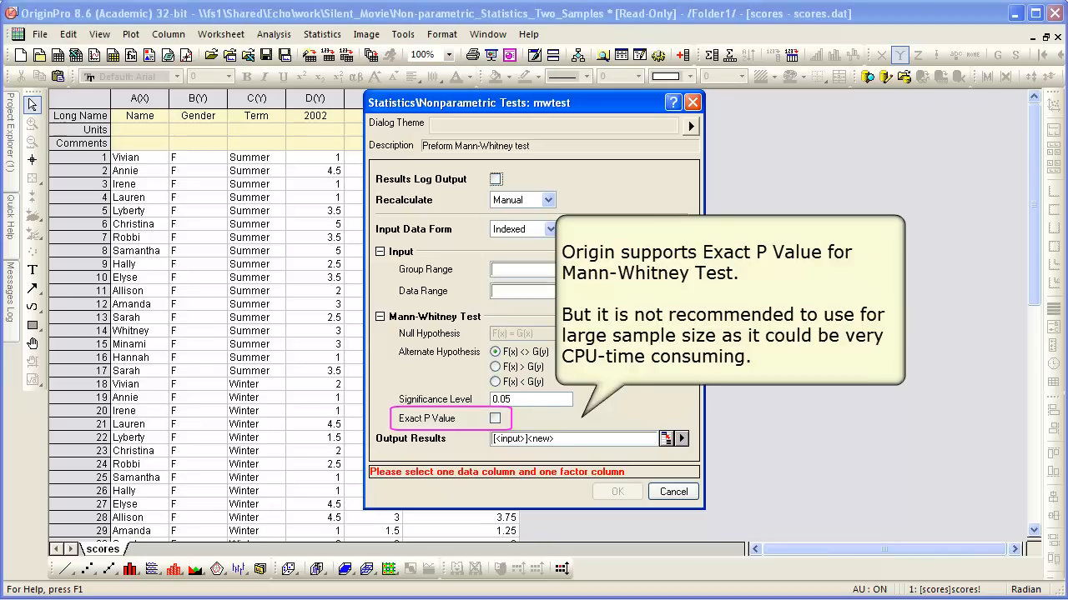
{"action": "mouse_move", "coordinate": [751, 227]}
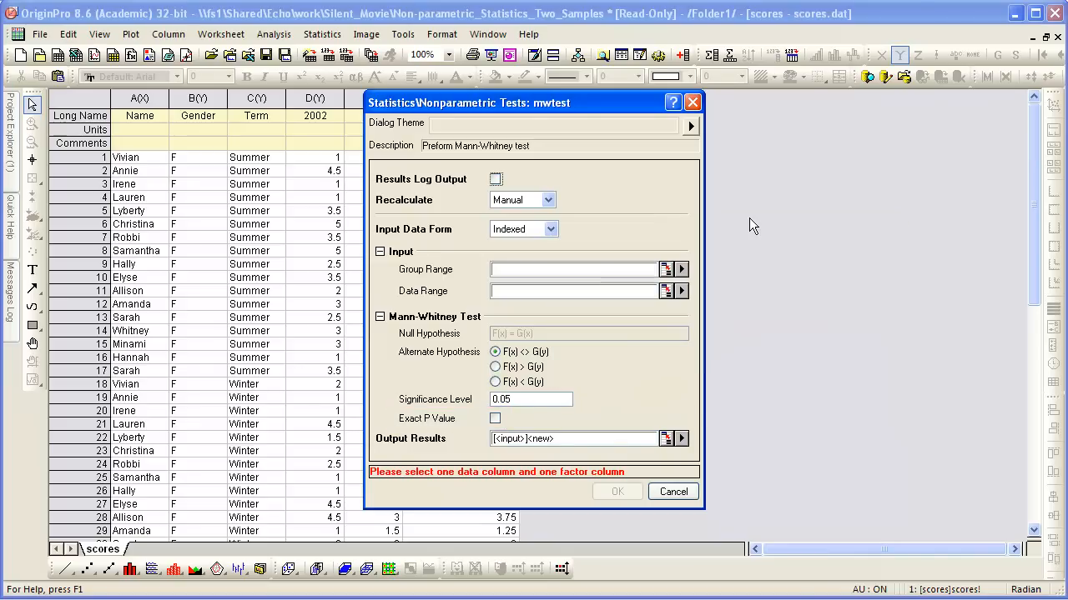
Step: Run Mann-Whitney with Indexed form, Gender as group range, Mean as data range and Exact P Value on
{"action": "left_click", "coordinate": [550, 229]}
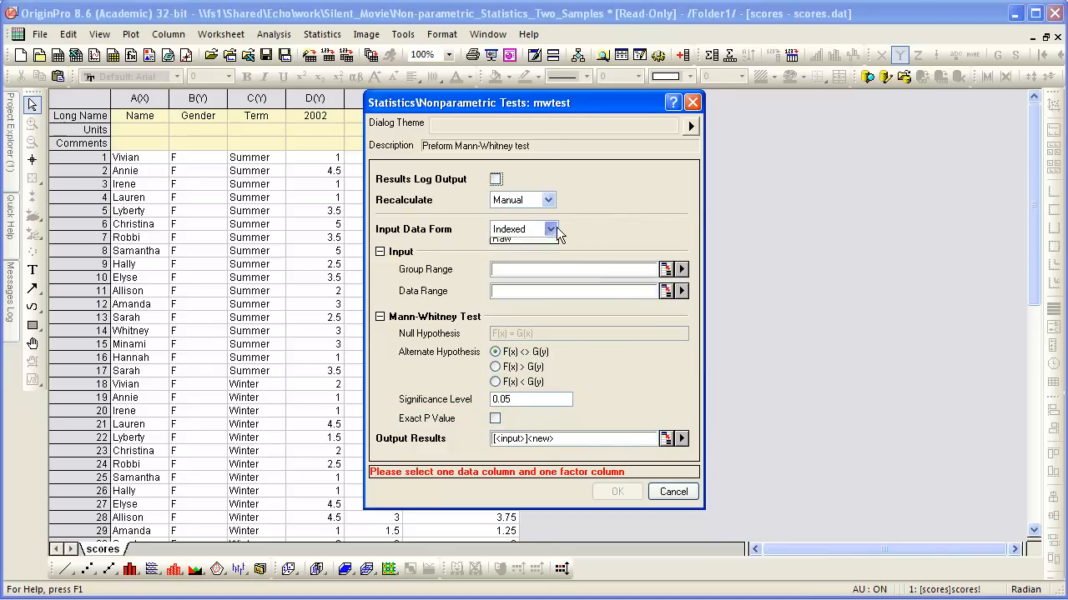
{"action": "left_click", "coordinate": [548, 230]}
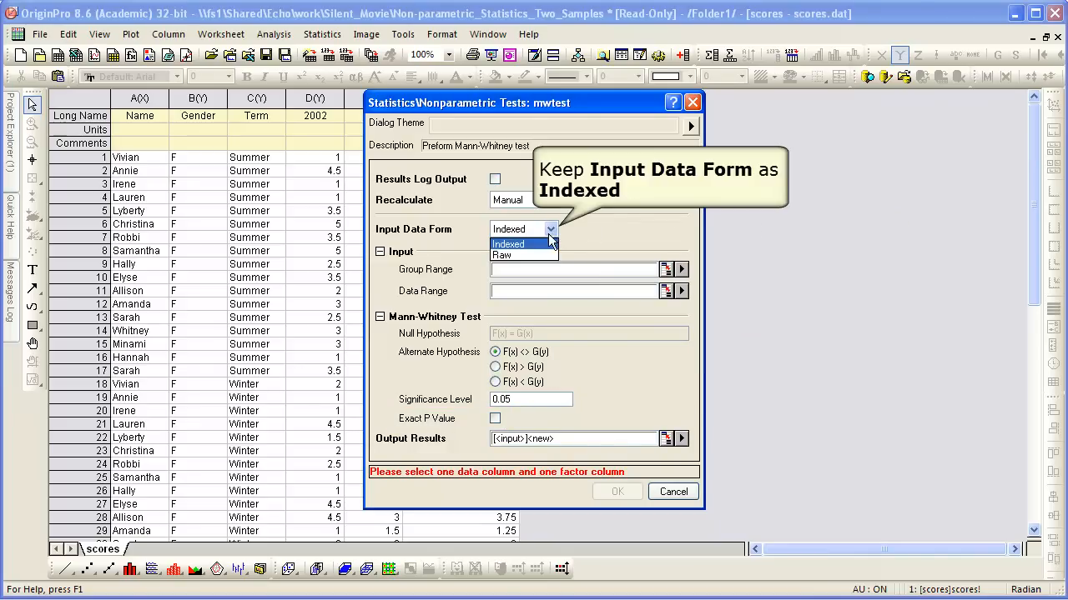
{"action": "left_click", "coordinate": [507, 244]}
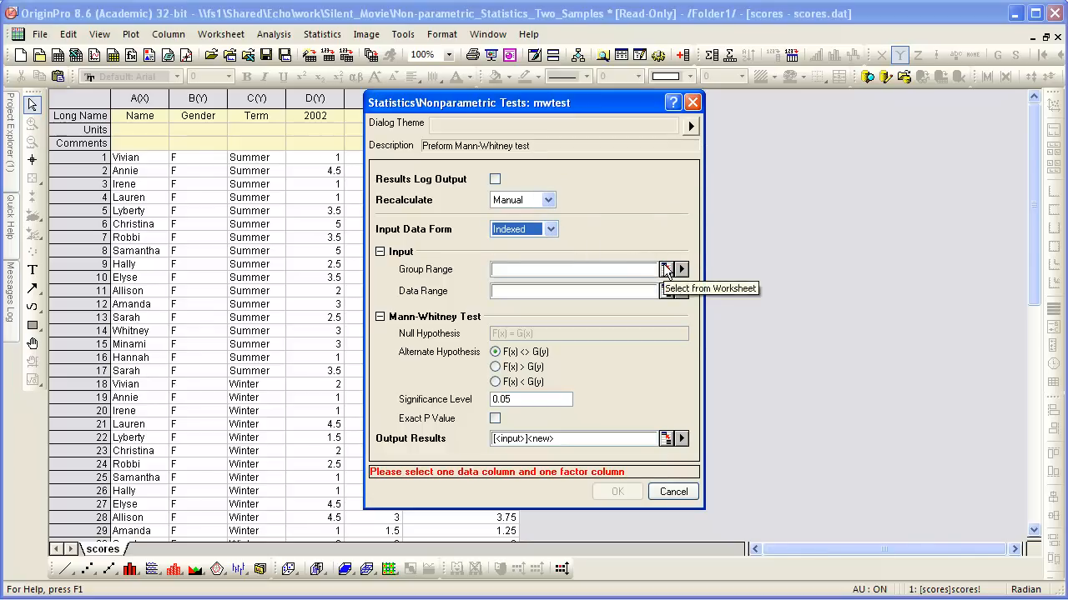
{"action": "left_click", "coordinate": [681, 269]}
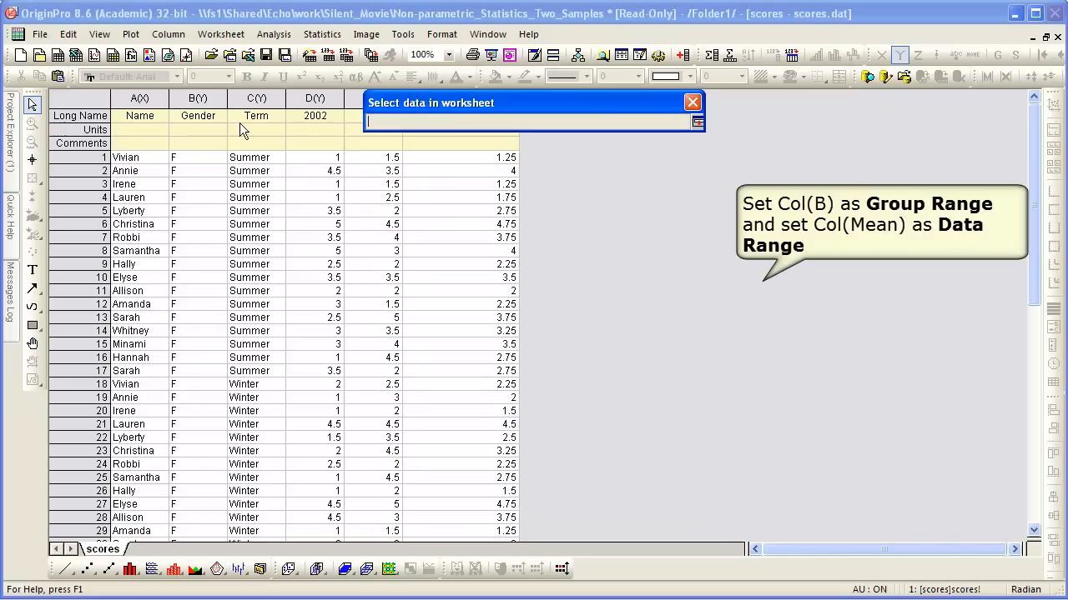
{"action": "left_click", "coordinate": [197, 98]}
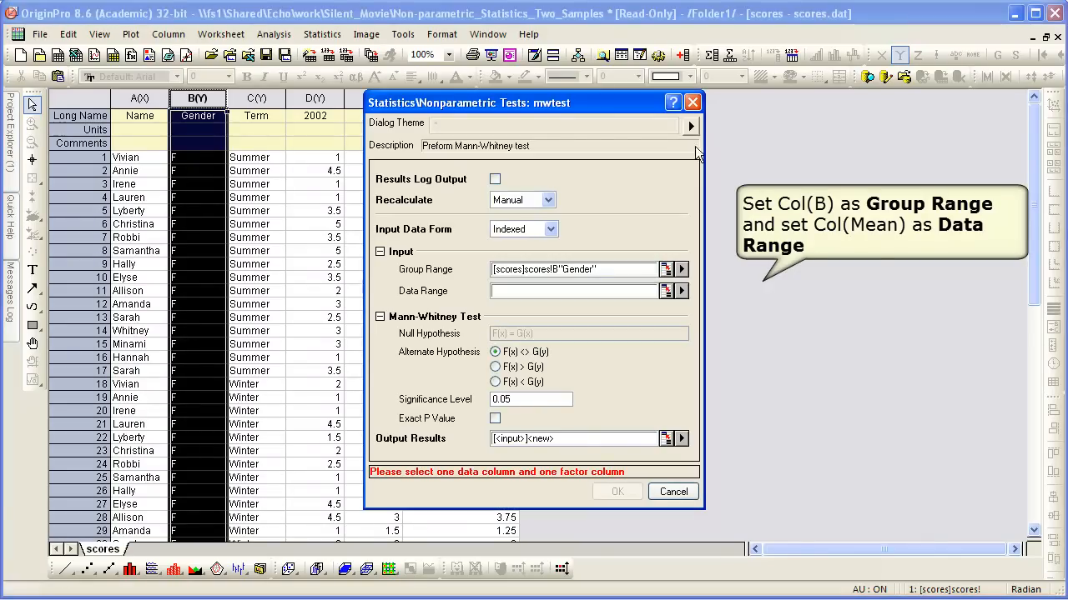
{"action": "mouse_move", "coordinate": [669, 290]}
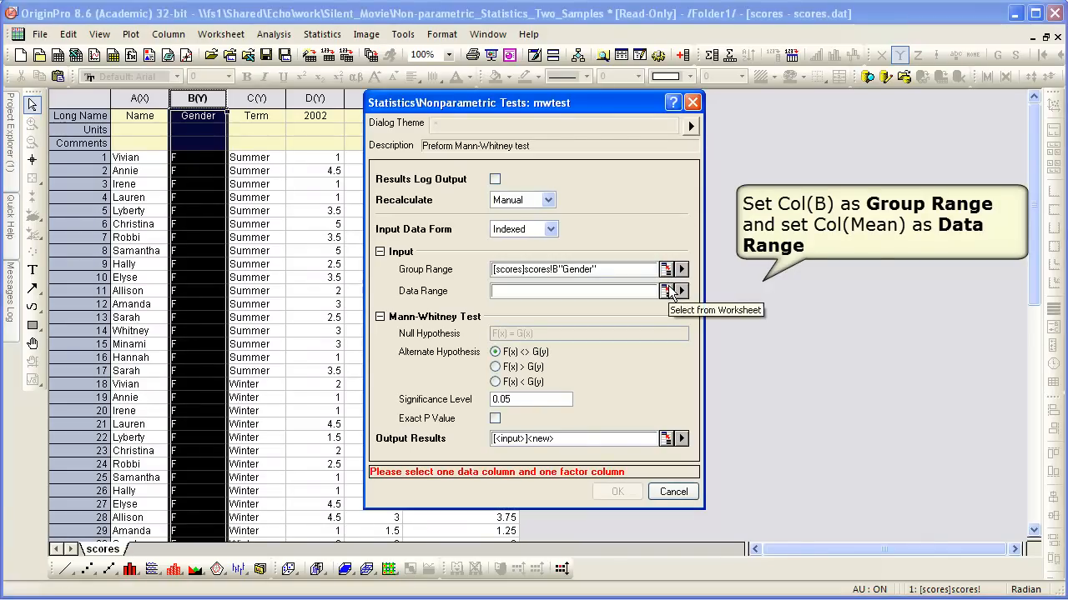
{"action": "left_click", "coordinate": [676, 290]}
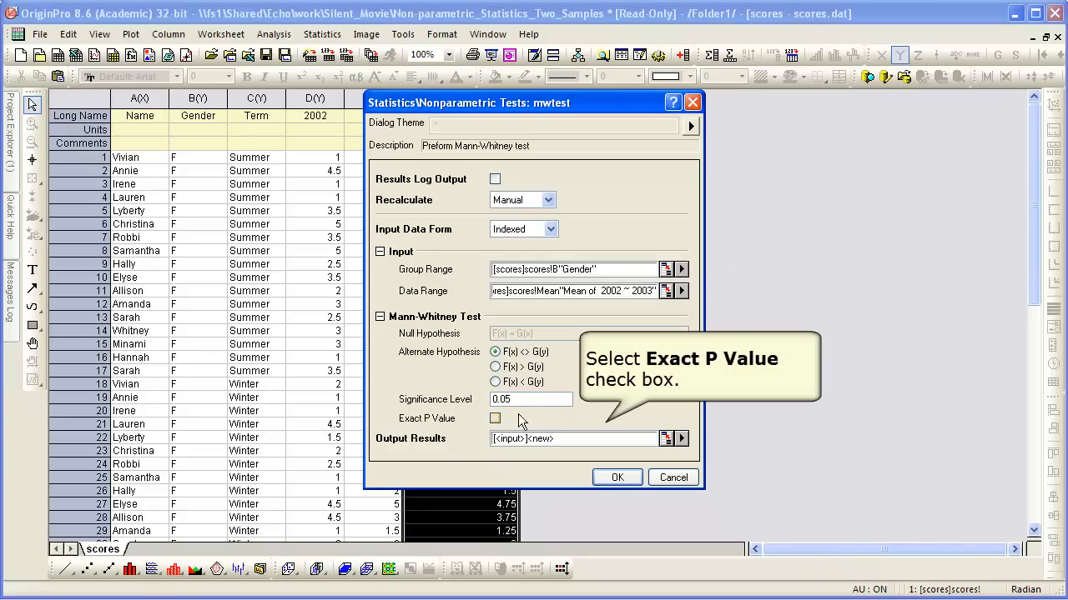
{"action": "left_click", "coordinate": [493, 417]}
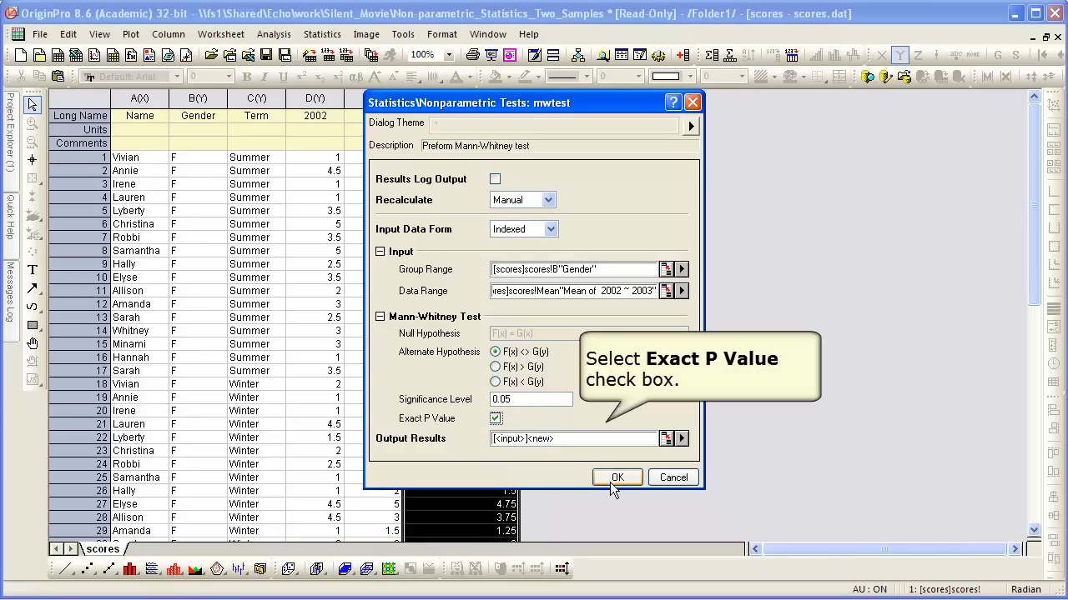
{"action": "left_click", "coordinate": [617, 477]}
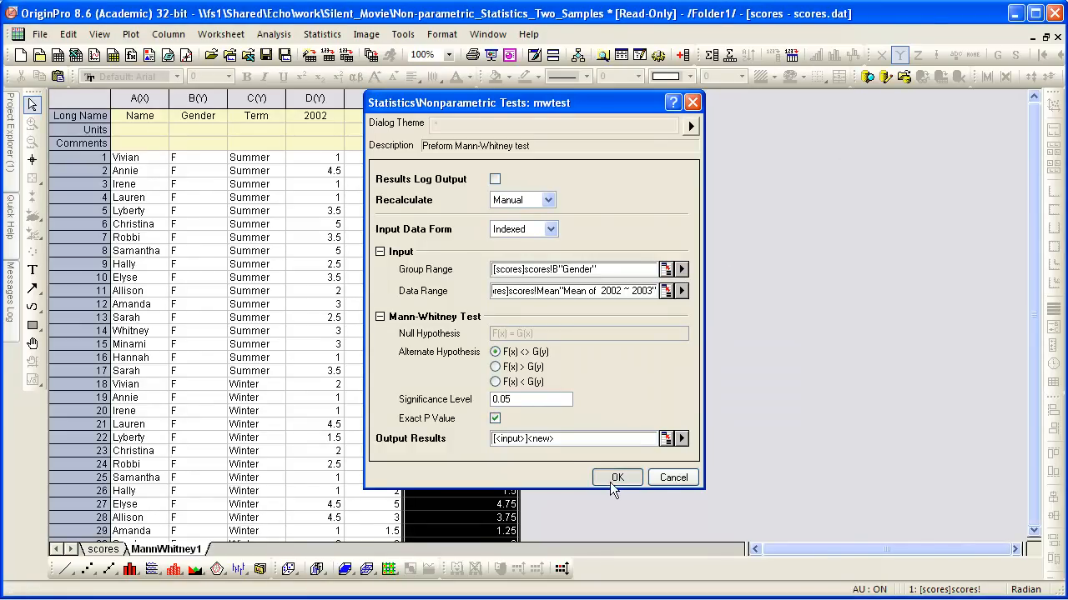
Step: Inspect the MannWhitney1 report (exact p 0.3128), then return to the scores sheet
{"action": "left_click", "coordinate": [617, 477]}
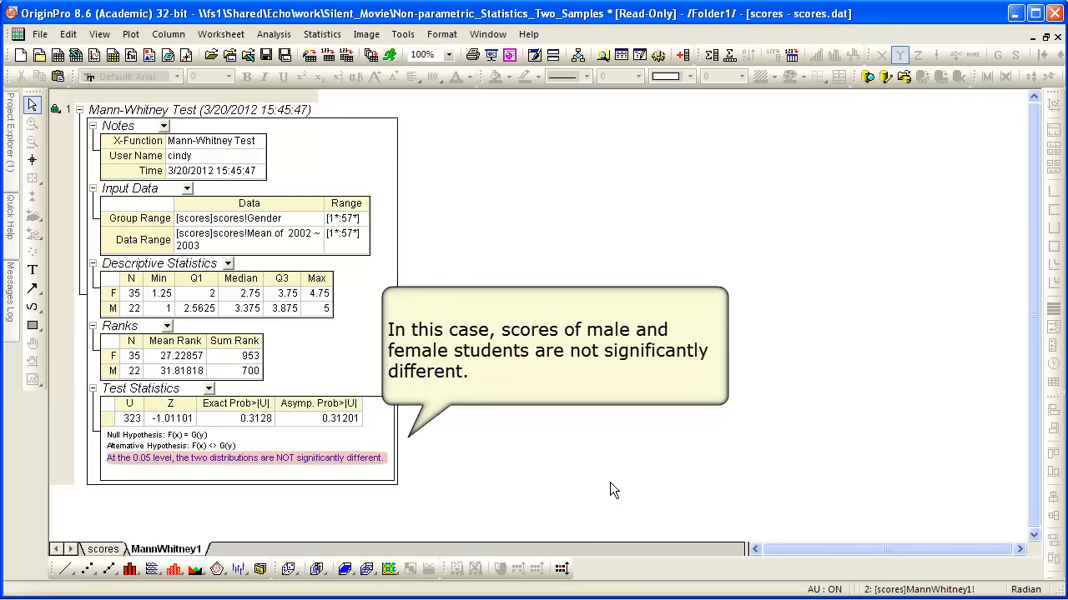
{"action": "mouse_move", "coordinate": [457, 504]}
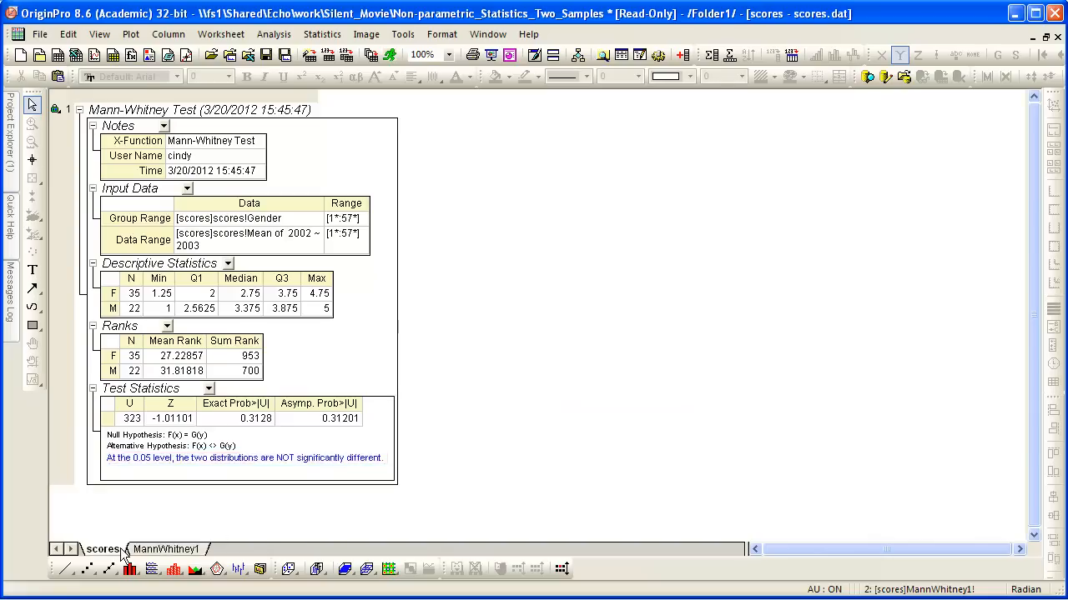
{"action": "left_click", "coordinate": [101, 549]}
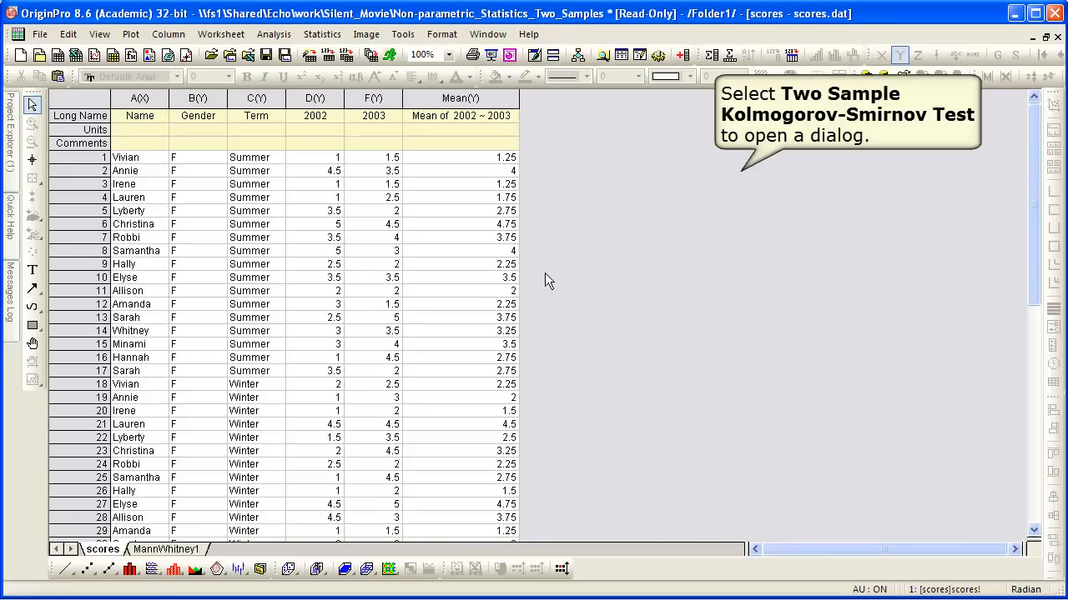
Step: Reach the Two Sample Kolmogorov-Smirnov Test dialog from the Nonparametric Tests menu
{"action": "left_click", "coordinate": [322, 34]}
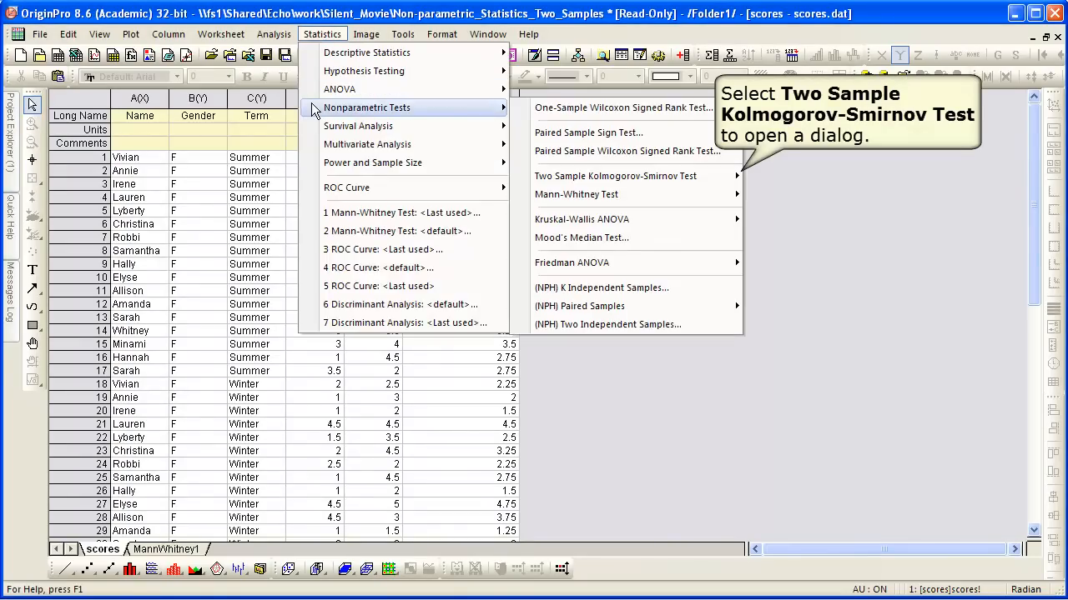
{"action": "mouse_move", "coordinate": [616, 177]}
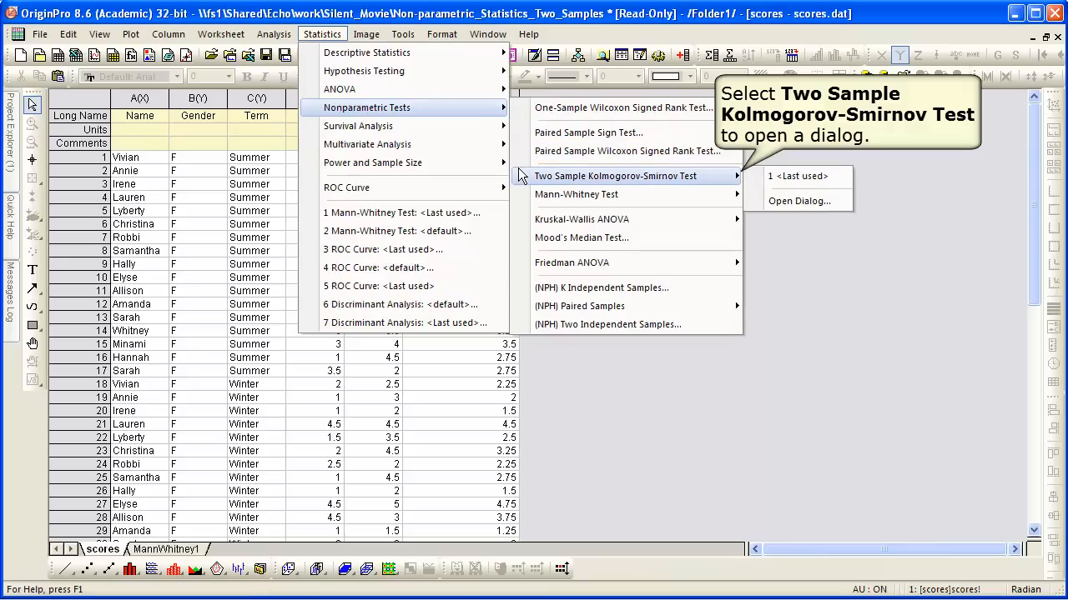
{"action": "mouse_move", "coordinate": [797, 200]}
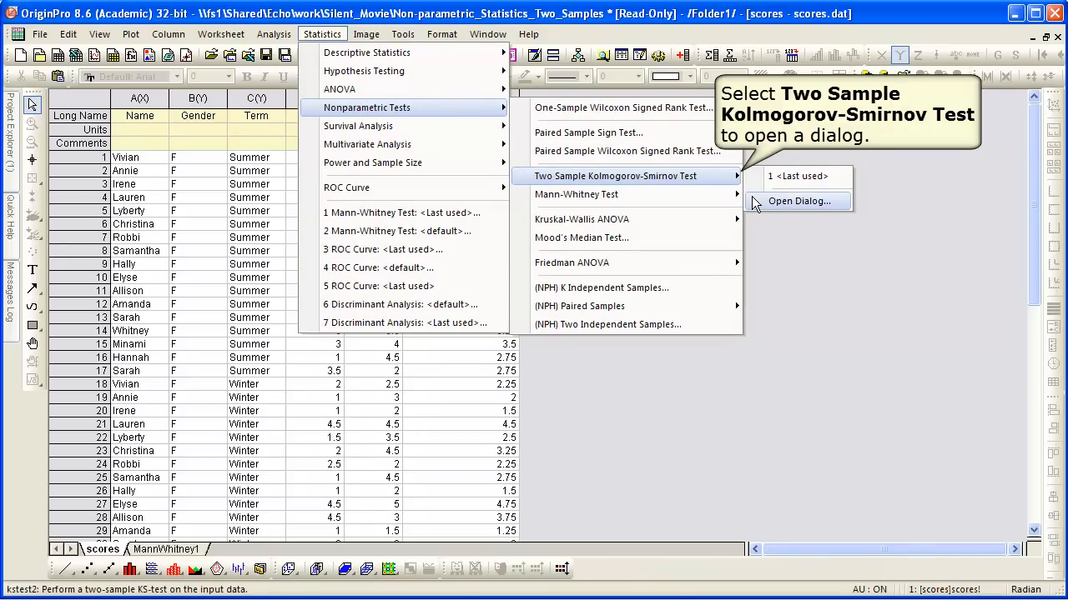
{"action": "left_click", "coordinate": [797, 201]}
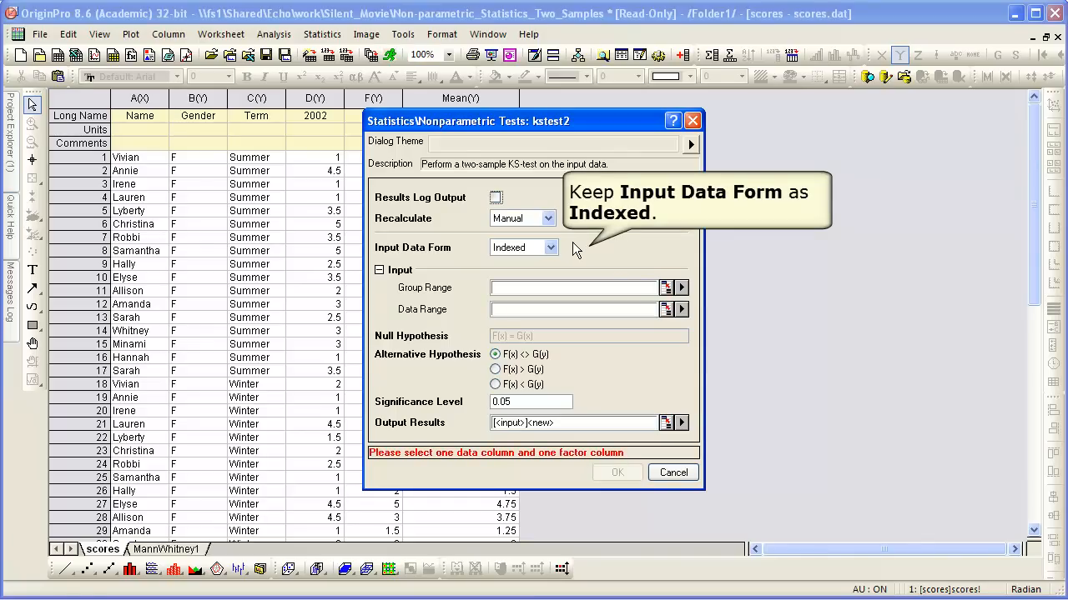
Step: Run the KS test with Term as group range and Mean as data range, Indexed form
{"action": "left_click", "coordinate": [680, 287]}
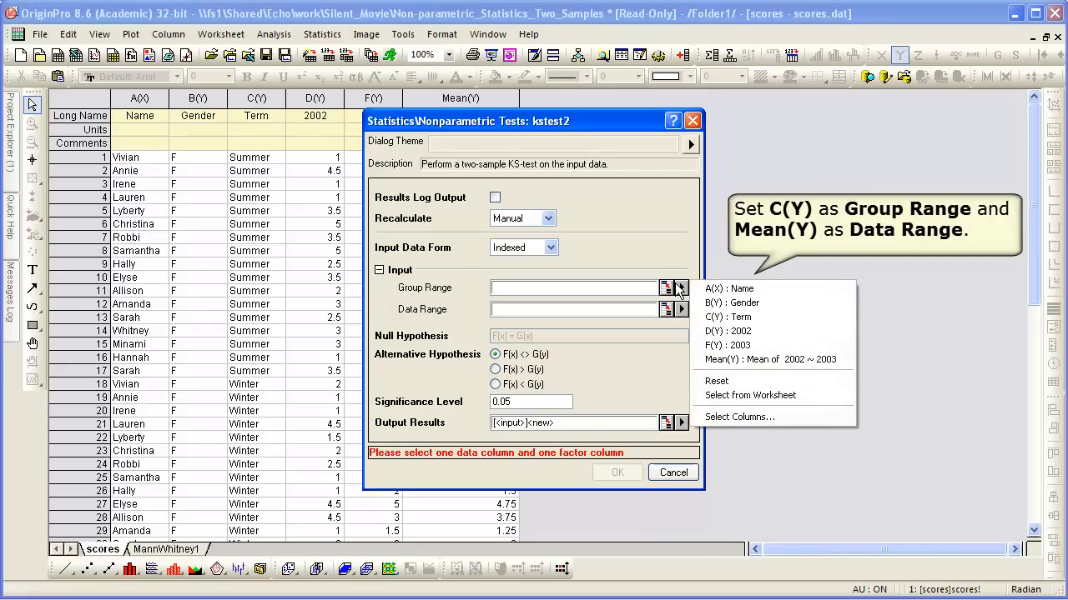
{"action": "mouse_move", "coordinate": [682, 290]}
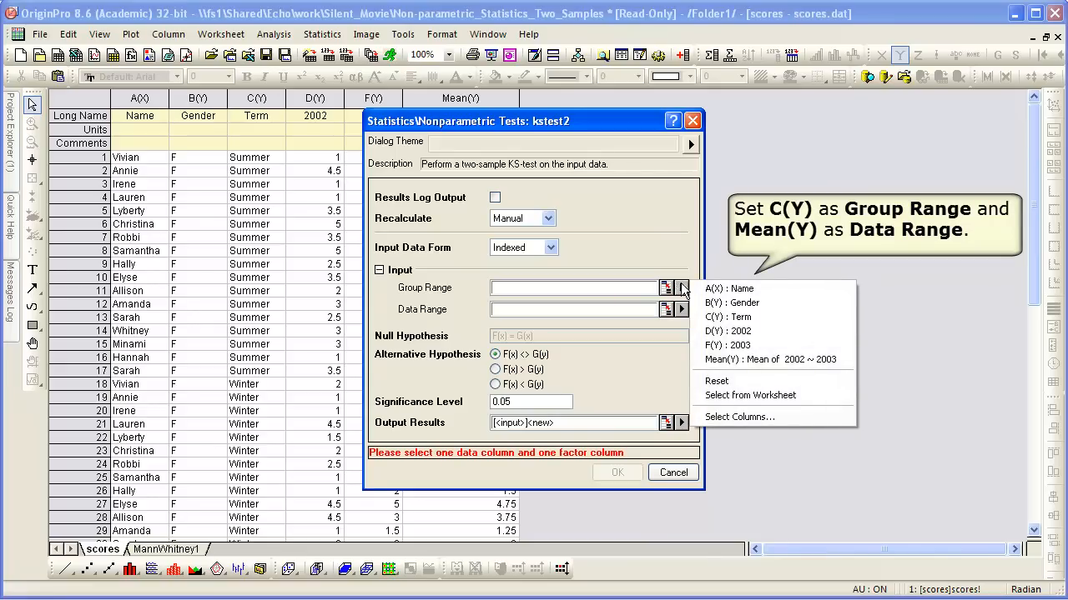
{"action": "left_click", "coordinate": [727, 317]}
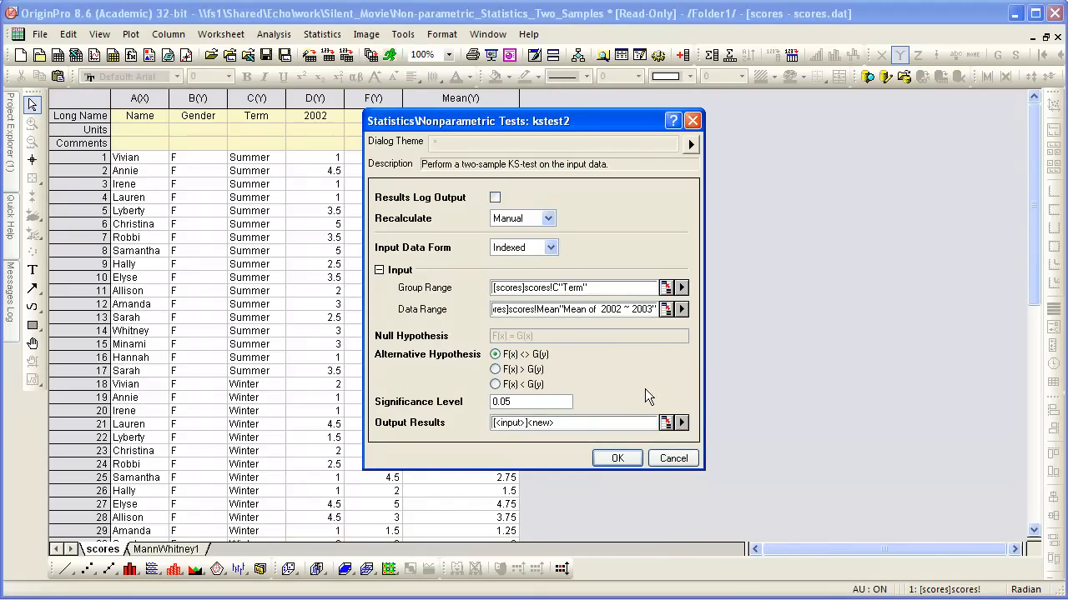
{"action": "left_click", "coordinate": [617, 457]}
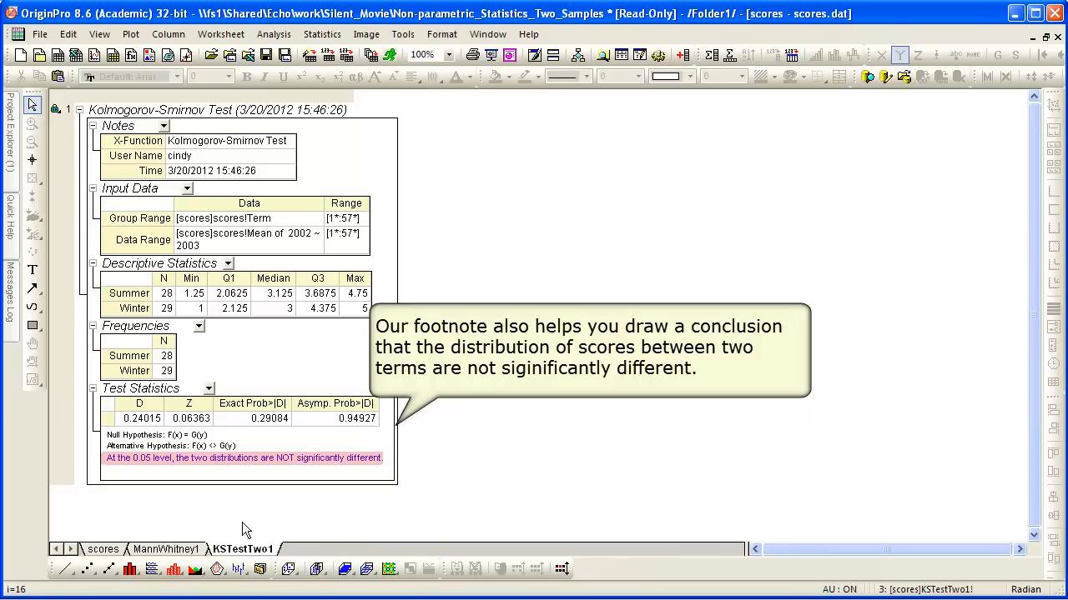
Step: Read the KSTestTwo1 statistics, then return to the scores sheet
{"action": "left_click", "coordinate": [103, 548]}
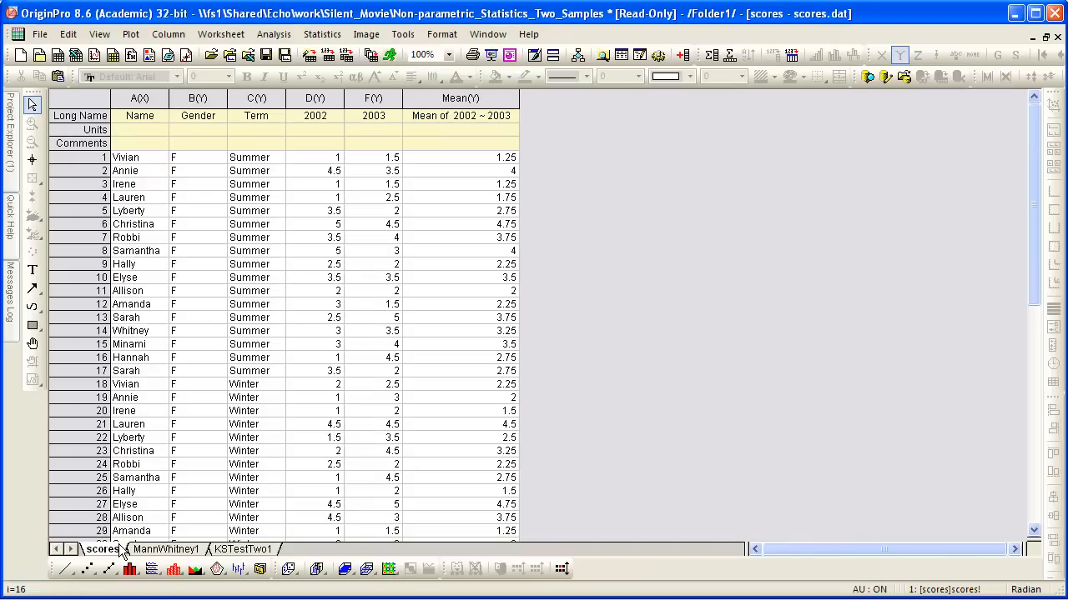
Step: Reach the NPH Paired Samples dialog from the Nonparametric Tests menu
{"action": "left_click", "coordinate": [322, 33]}
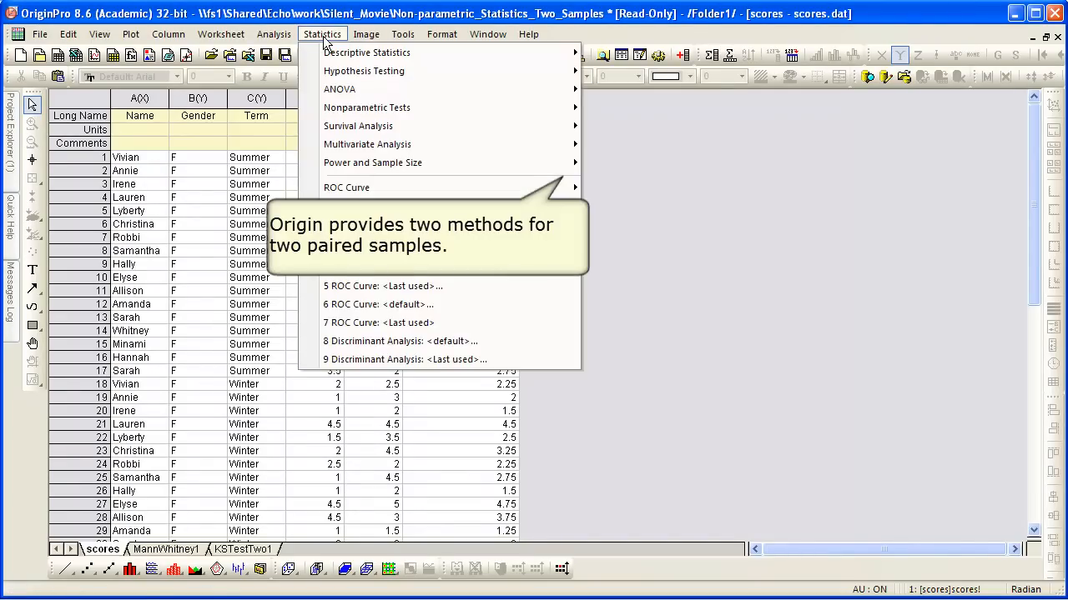
{"action": "mouse_move", "coordinate": [367, 107]}
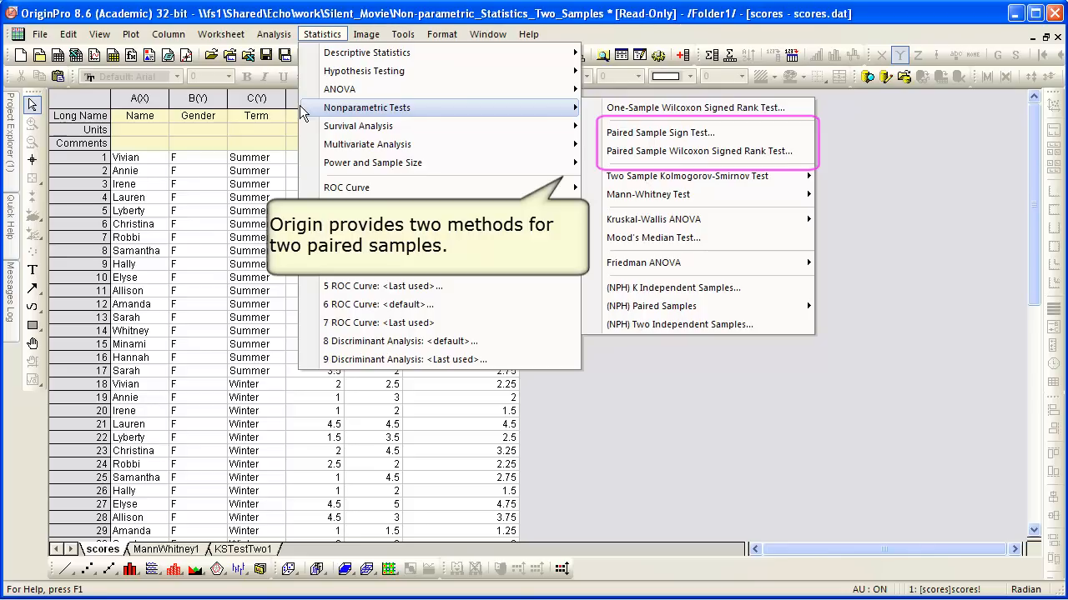
{"action": "mouse_move", "coordinate": [659, 132]}
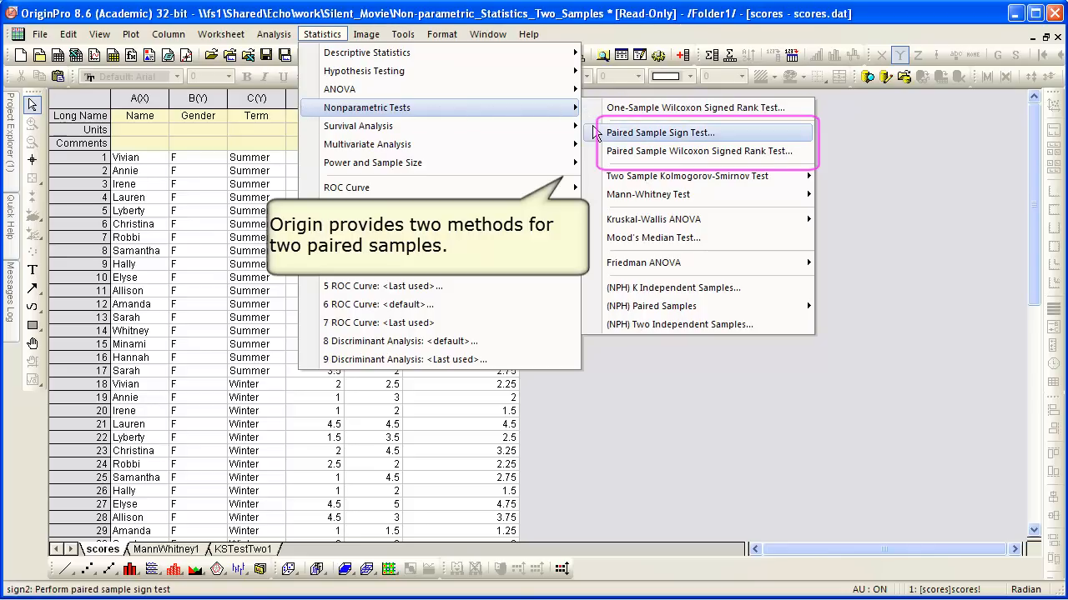
{"action": "mouse_move", "coordinate": [704, 150]}
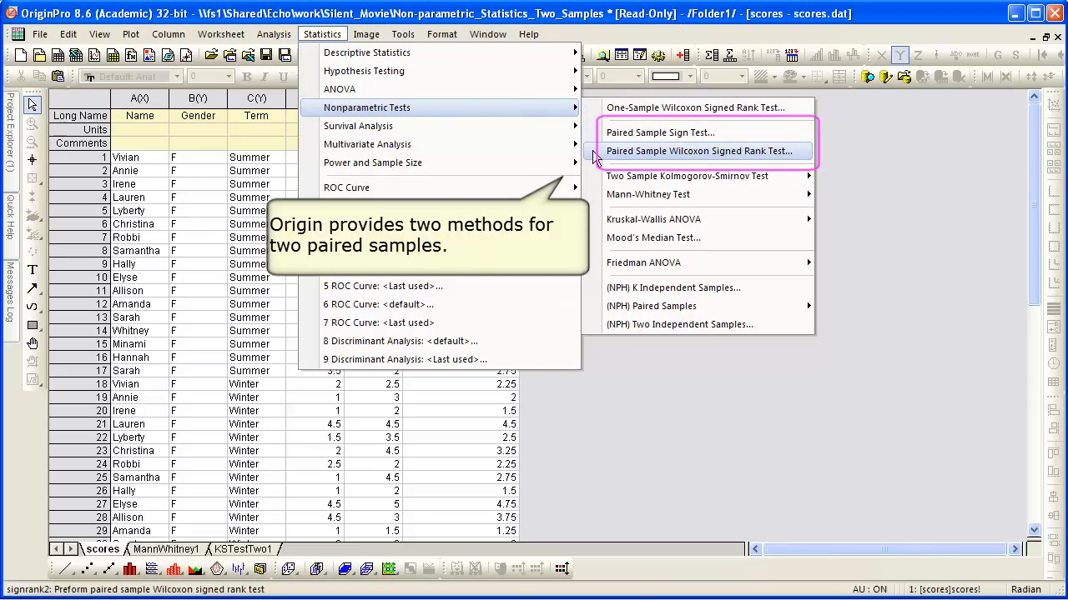
{"action": "mouse_move", "coordinate": [652, 307]}
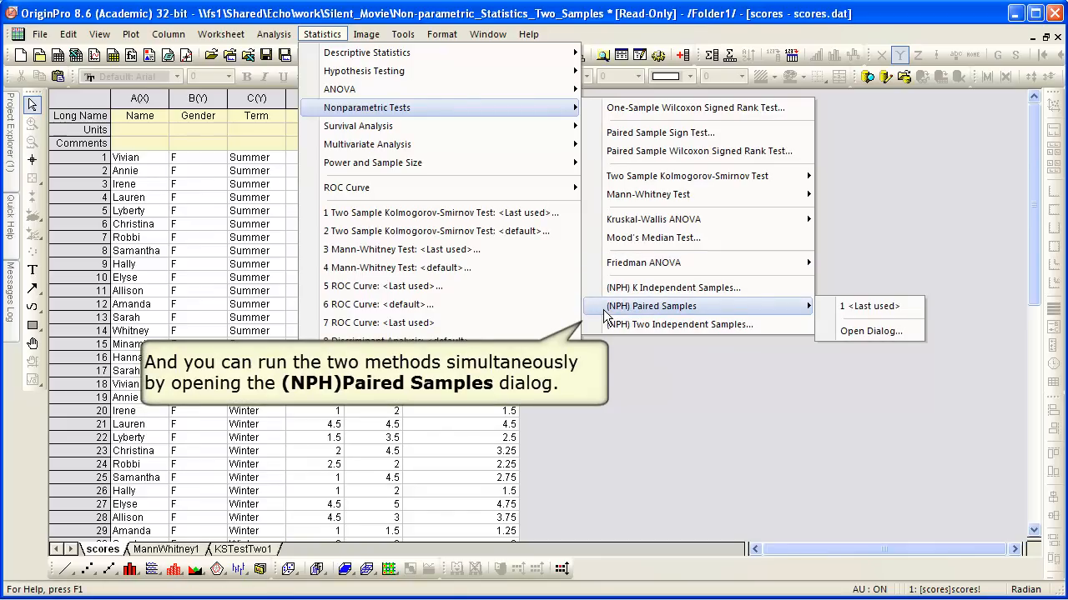
{"action": "mouse_move", "coordinate": [624, 318]}
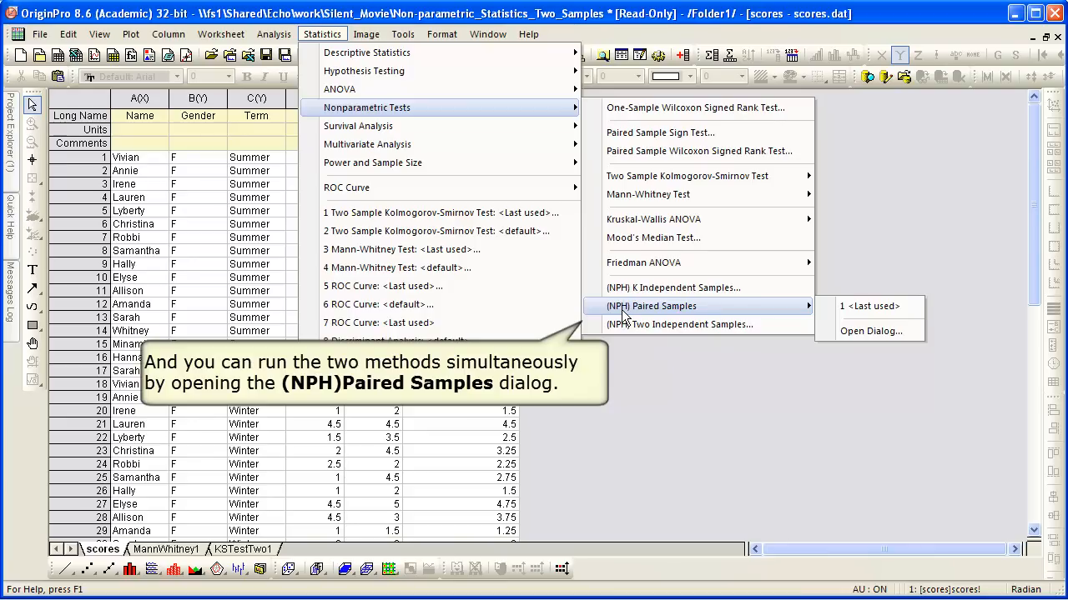
{"action": "mouse_move", "coordinate": [869, 331]}
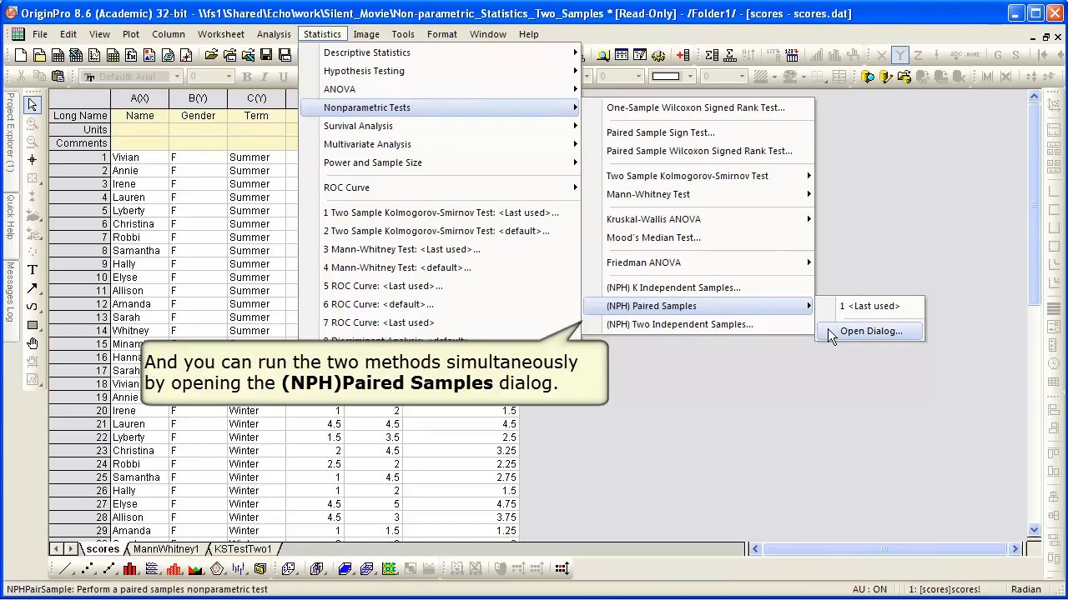
{"action": "left_click", "coordinate": [870, 331]}
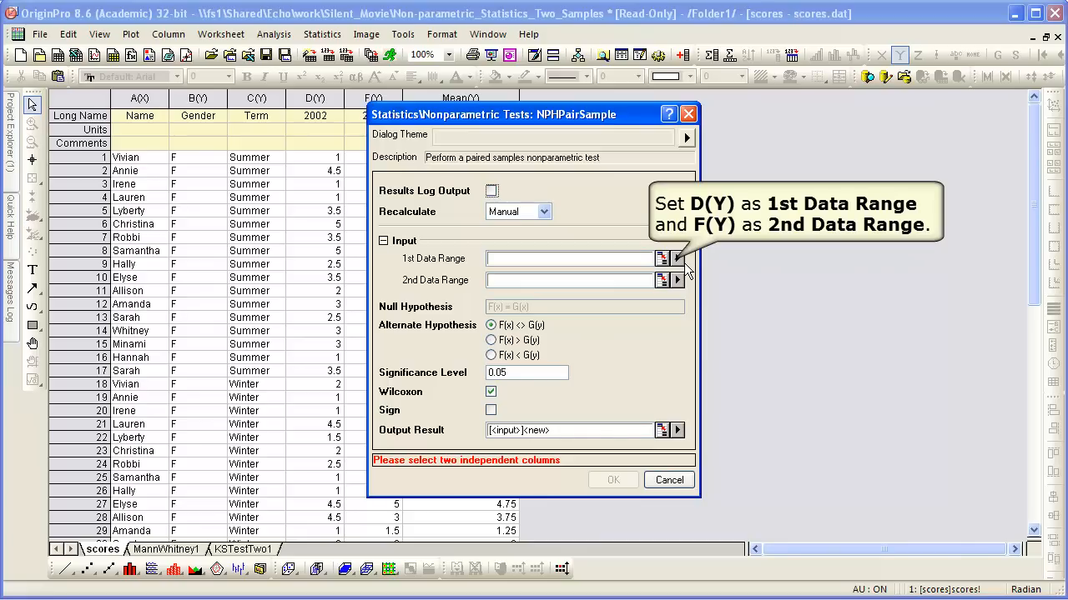
Step: Run paired Wilcoxon and Sign tests with 2002 as first range and 2003 as second, giving NPHPairSample1
{"action": "left_click", "coordinate": [677, 259]}
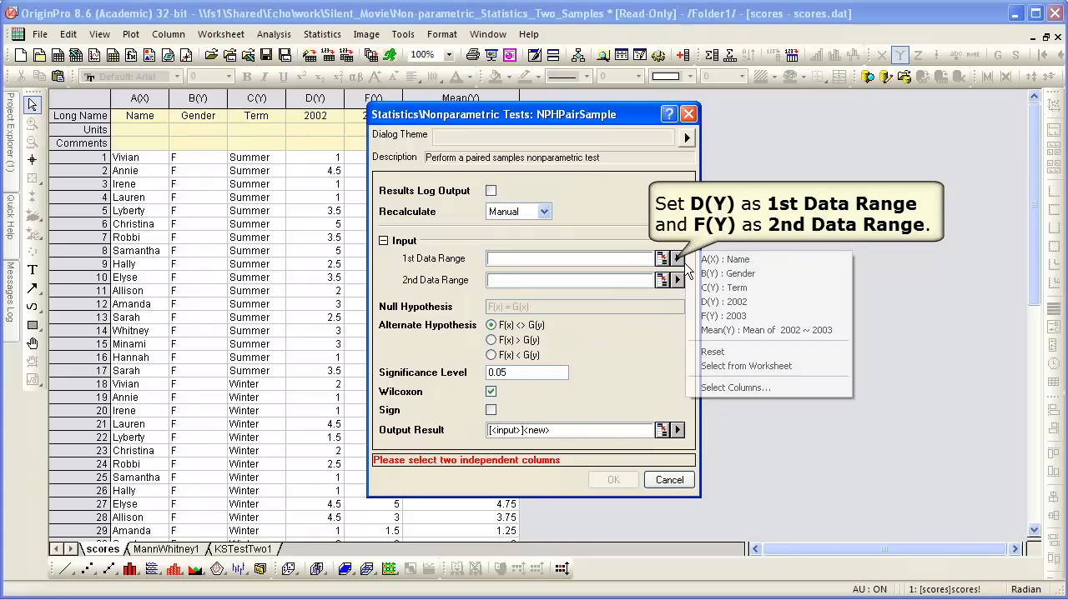
{"action": "left_click", "coordinate": [724, 300]}
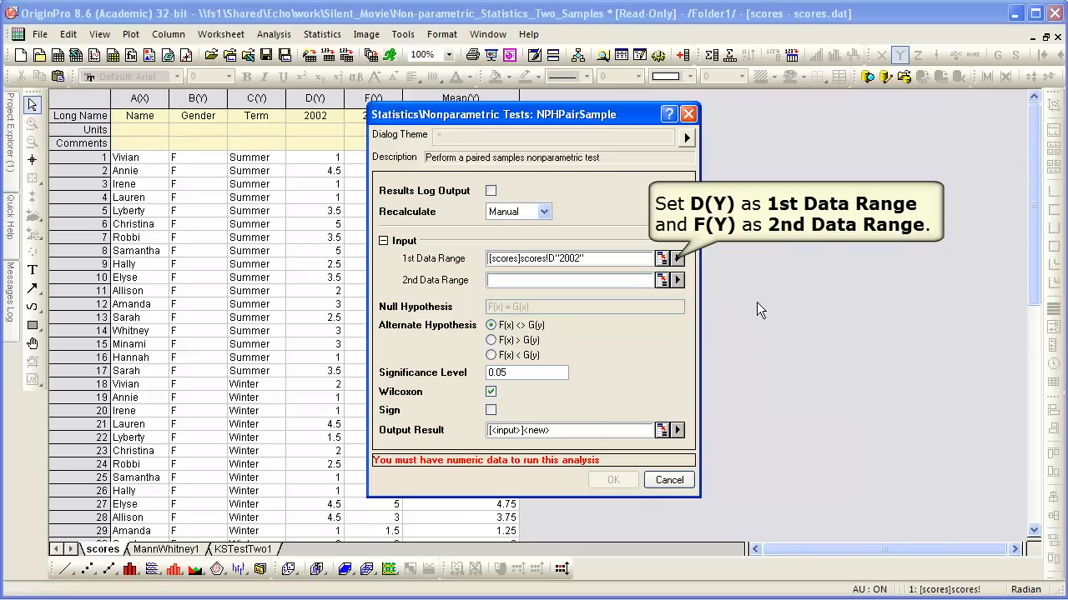
{"action": "left_click", "coordinate": [677, 280]}
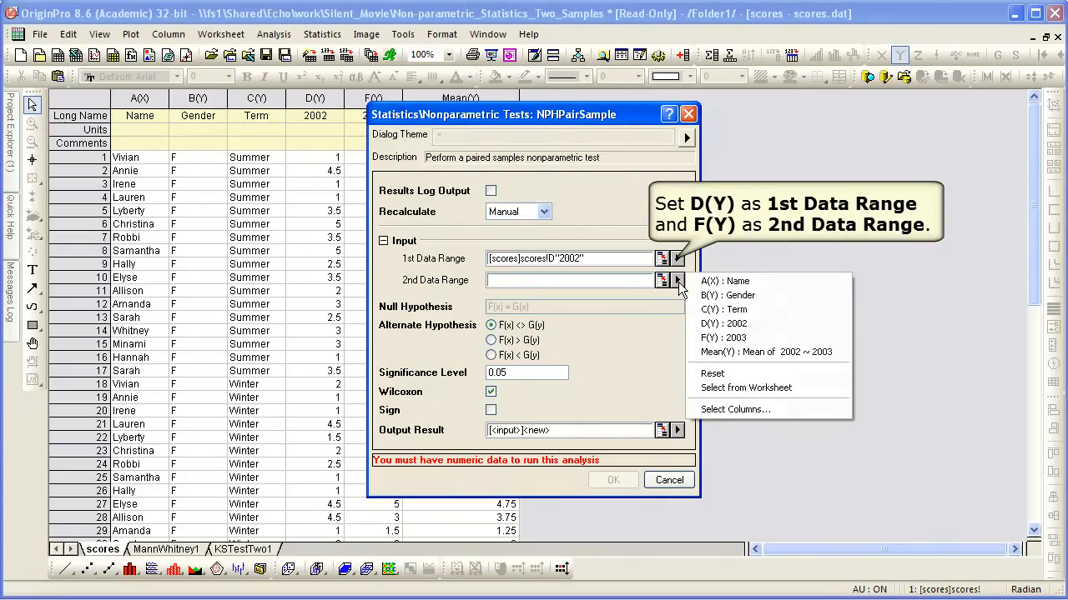
{"action": "left_click", "coordinate": [720, 336]}
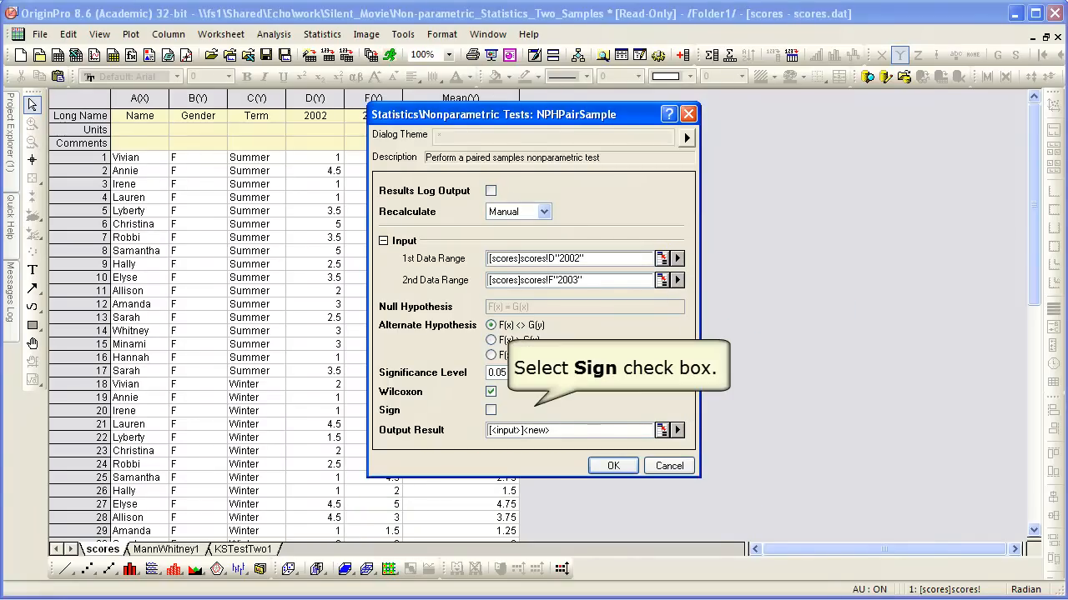
{"action": "left_click", "coordinate": [491, 410]}
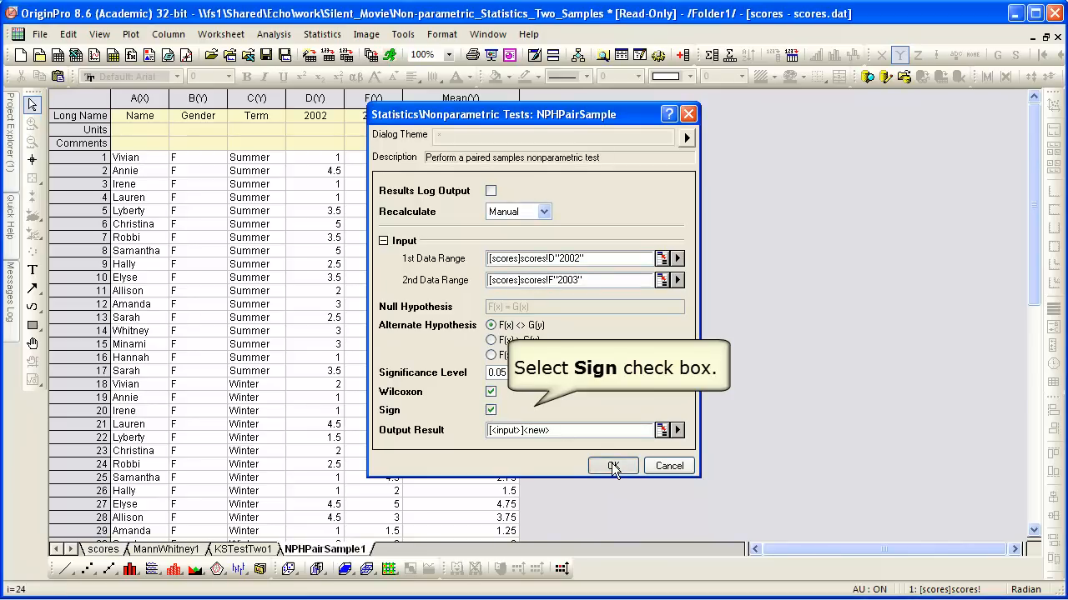
{"action": "left_click", "coordinate": [613, 465]}
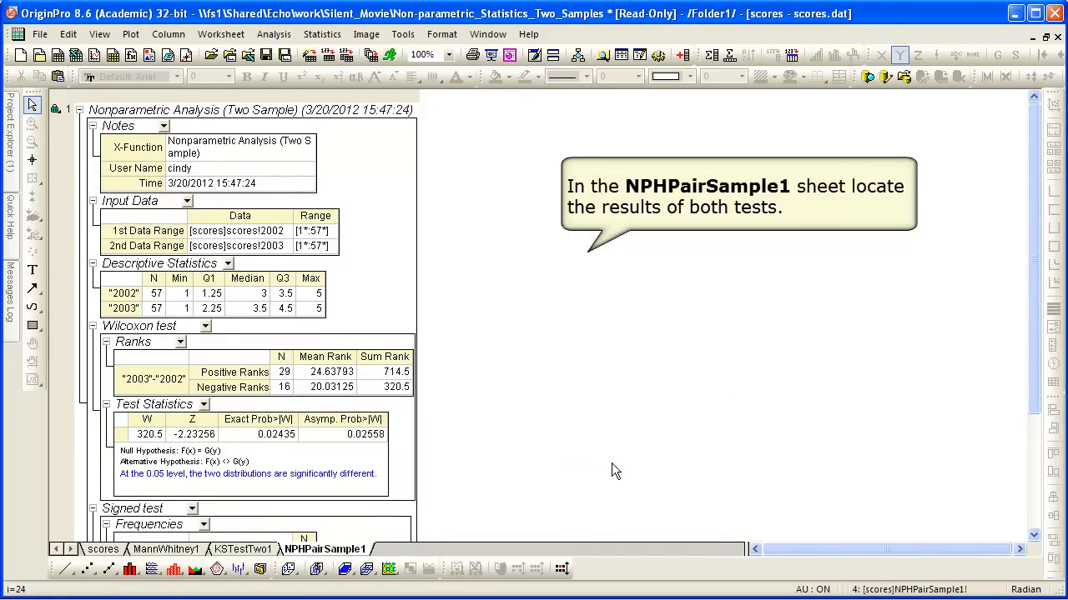
{"action": "scroll", "scroll_direction": "down", "scroll_amount": 3}
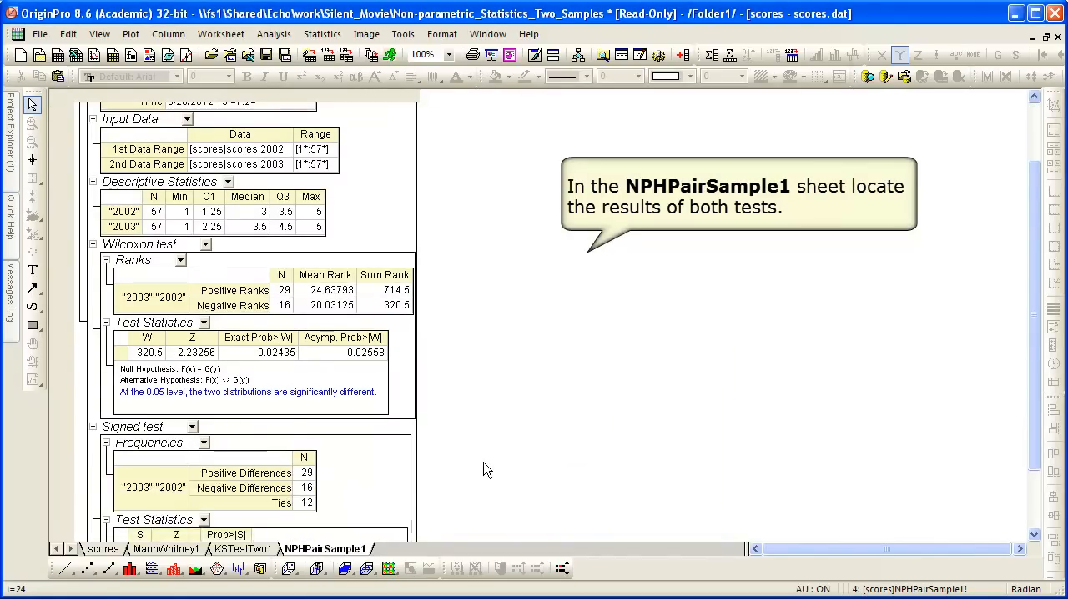